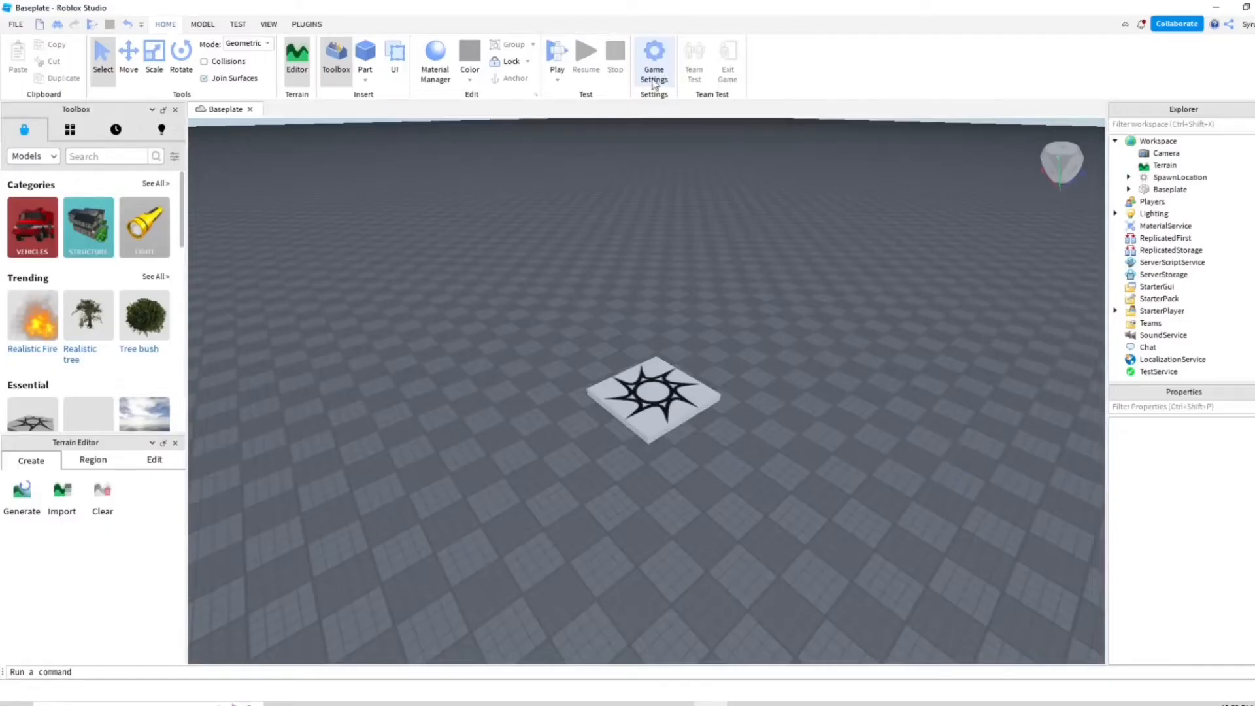
Open the View tab to show the Properties panel for the SpawnLocation.
{"action": "left_click", "coordinate": [268, 23]}
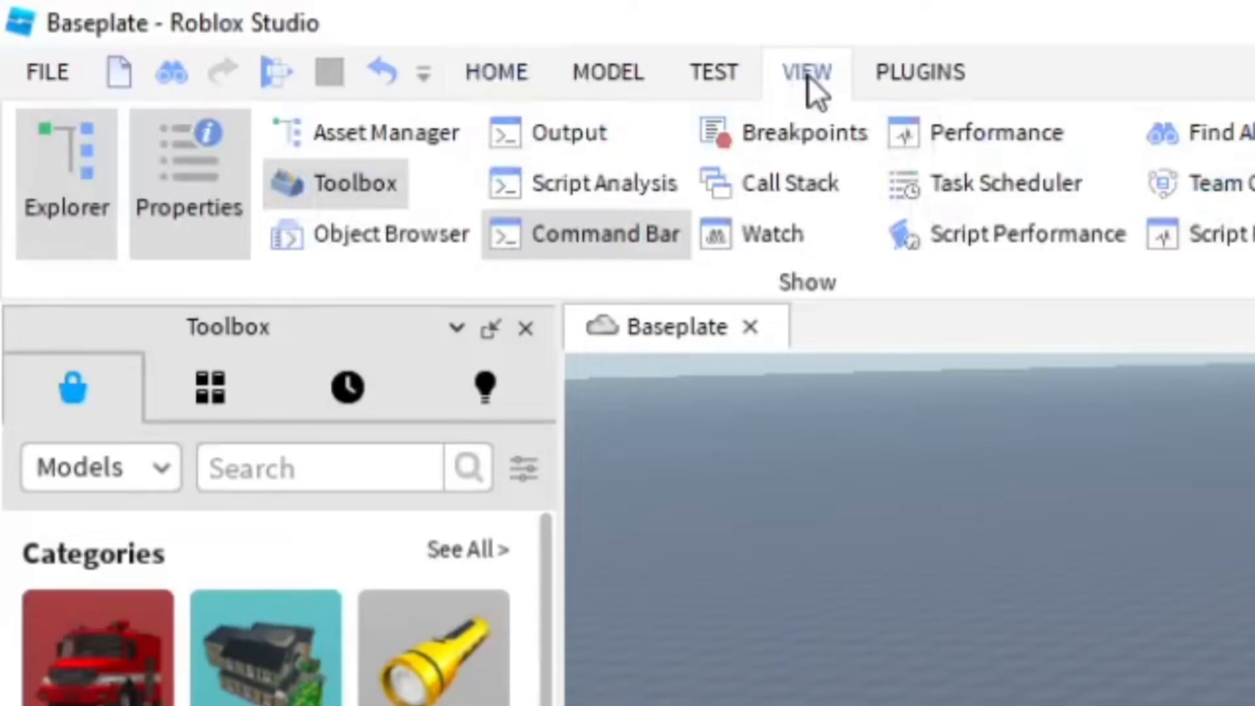
{"action": "mouse_move", "coordinate": [65, 175]}
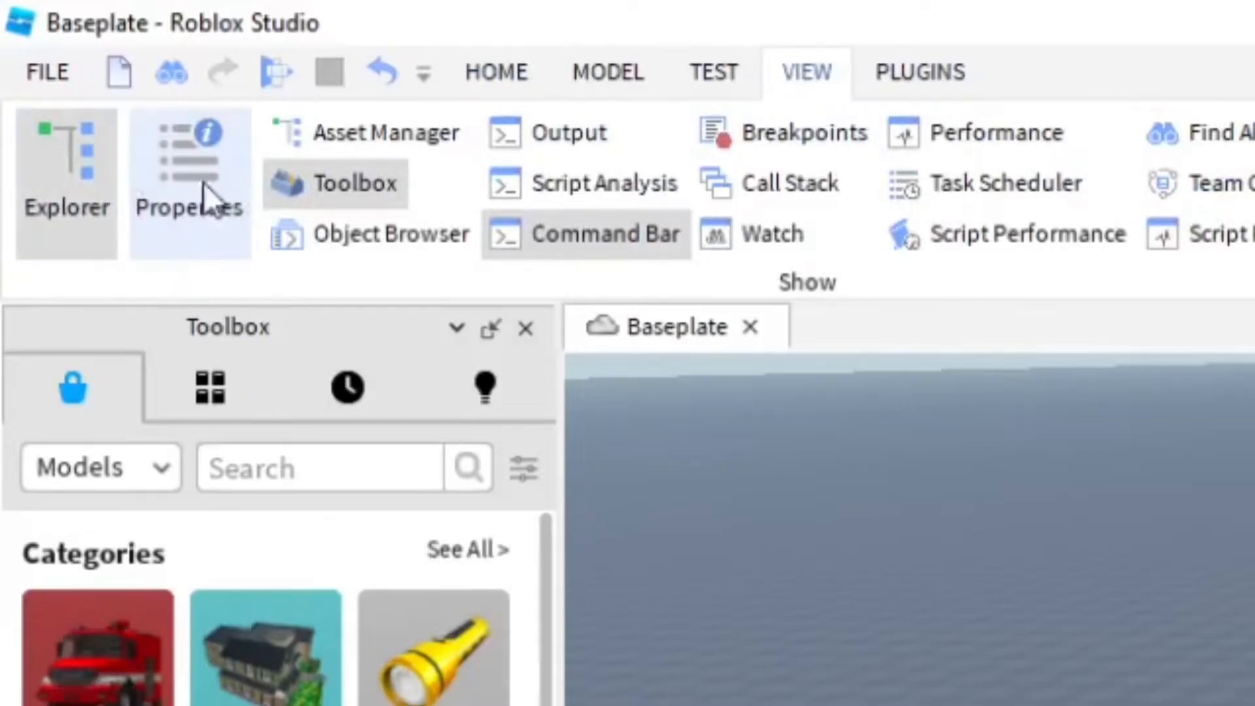
{"action": "mouse_move", "coordinate": [149, 184]}
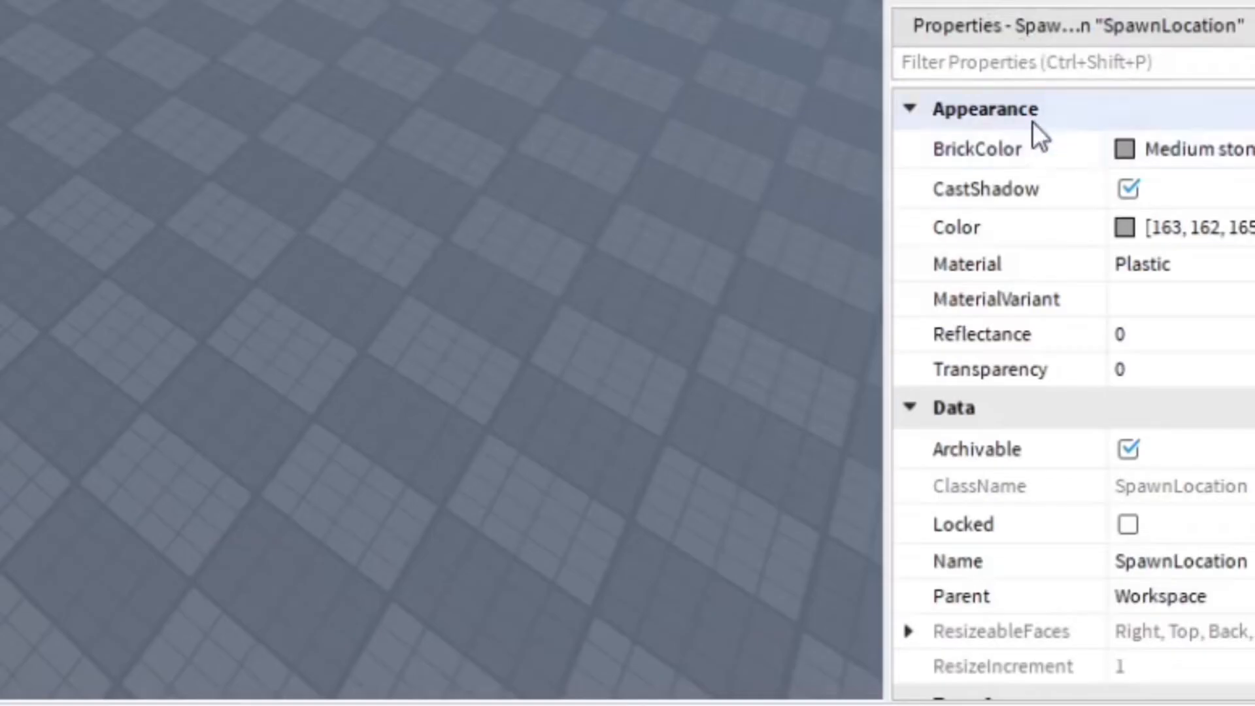
Scroll the Properties window down to the Forcefield Duration, currently 10.
{"action": "scroll", "scroll_direction": "down", "scroll_amount": 3}
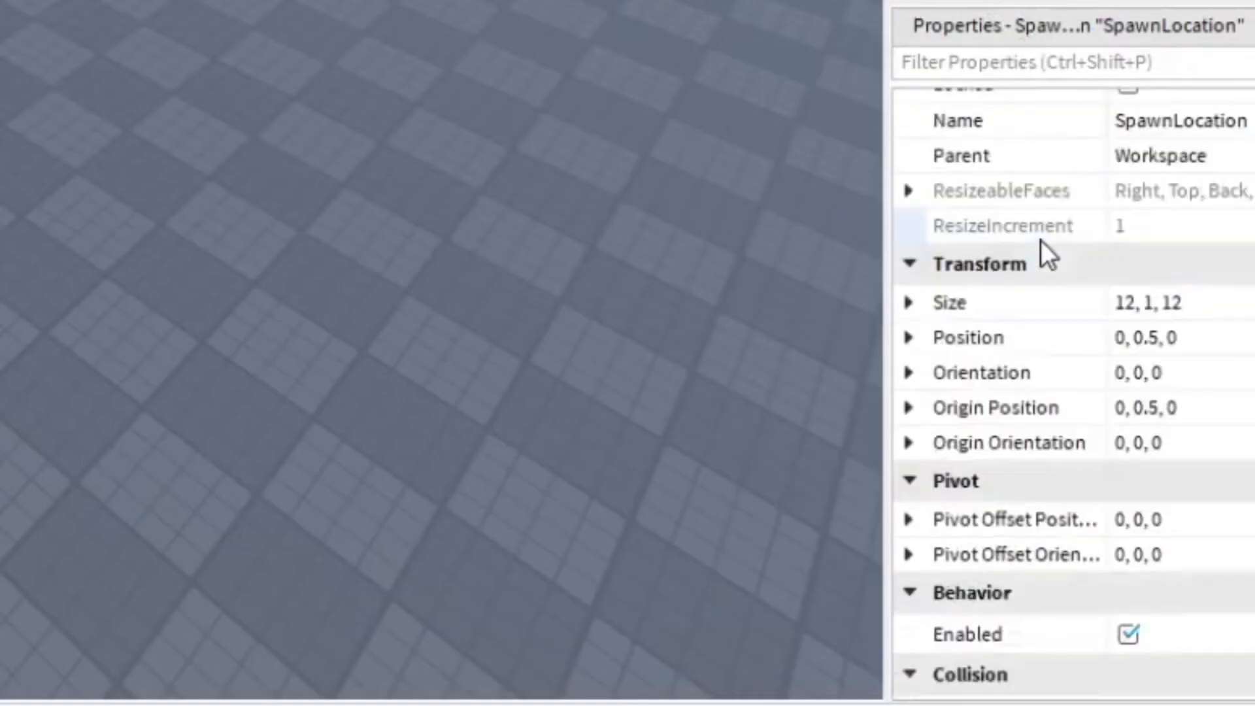
{"action": "scroll", "scroll_direction": "down", "scroll_amount": 3}
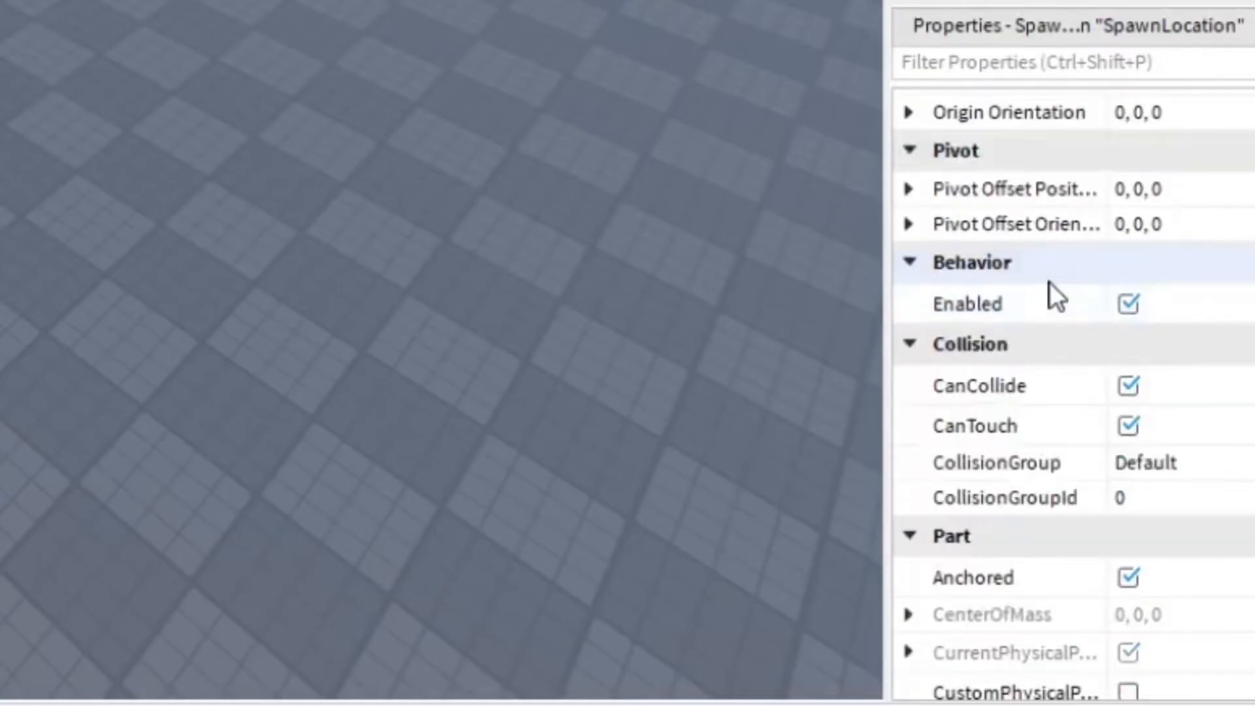
{"action": "scroll", "scroll_direction": "down", "scroll_amount": 3}
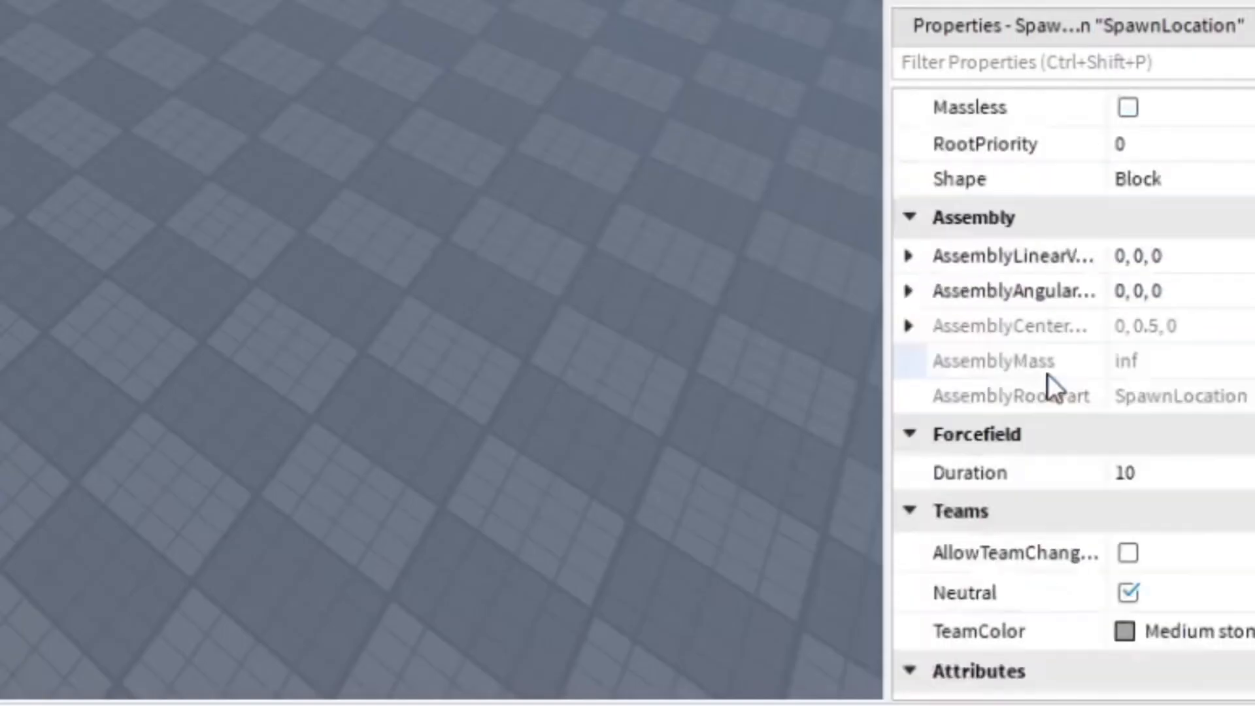
{"action": "scroll", "scroll_direction": "down", "scroll_amount": 3}
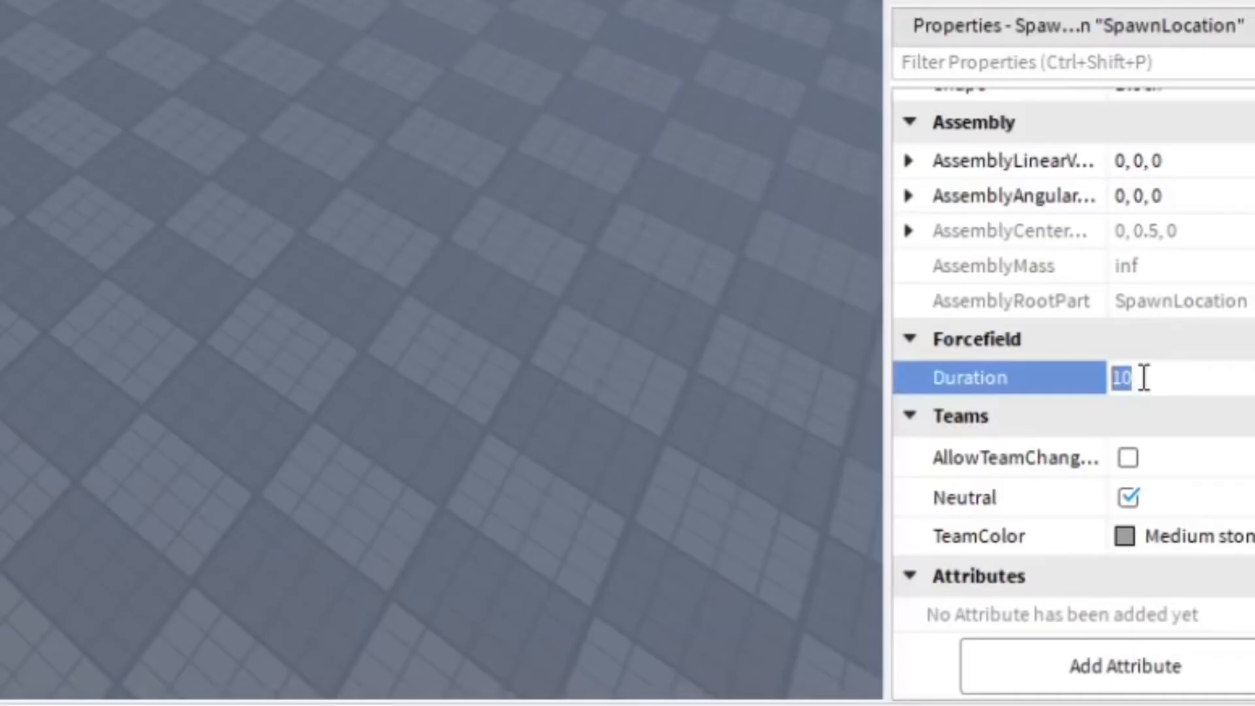
Enter 0 as the SpawnLocation's Forcefield Duration, replacing 10.
{"action": "type", "text": "0"}
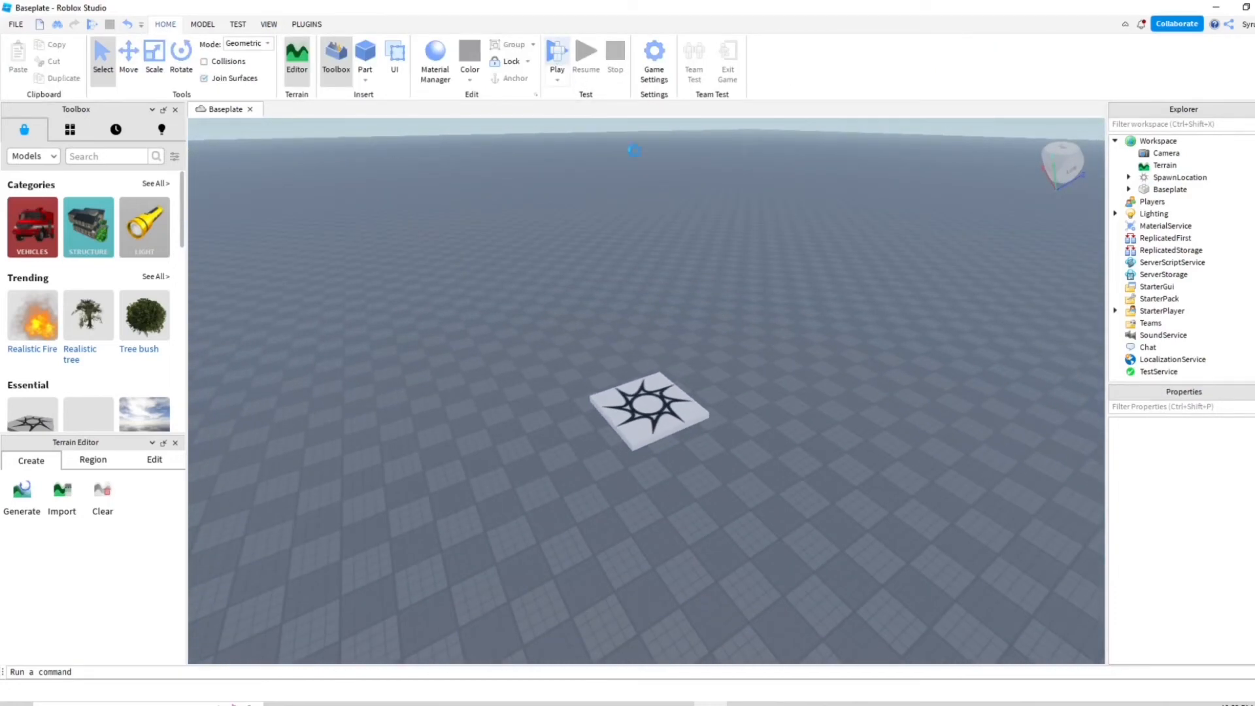
Start a playtest from the Home tab's Play button.
{"action": "left_click", "coordinate": [556, 51]}
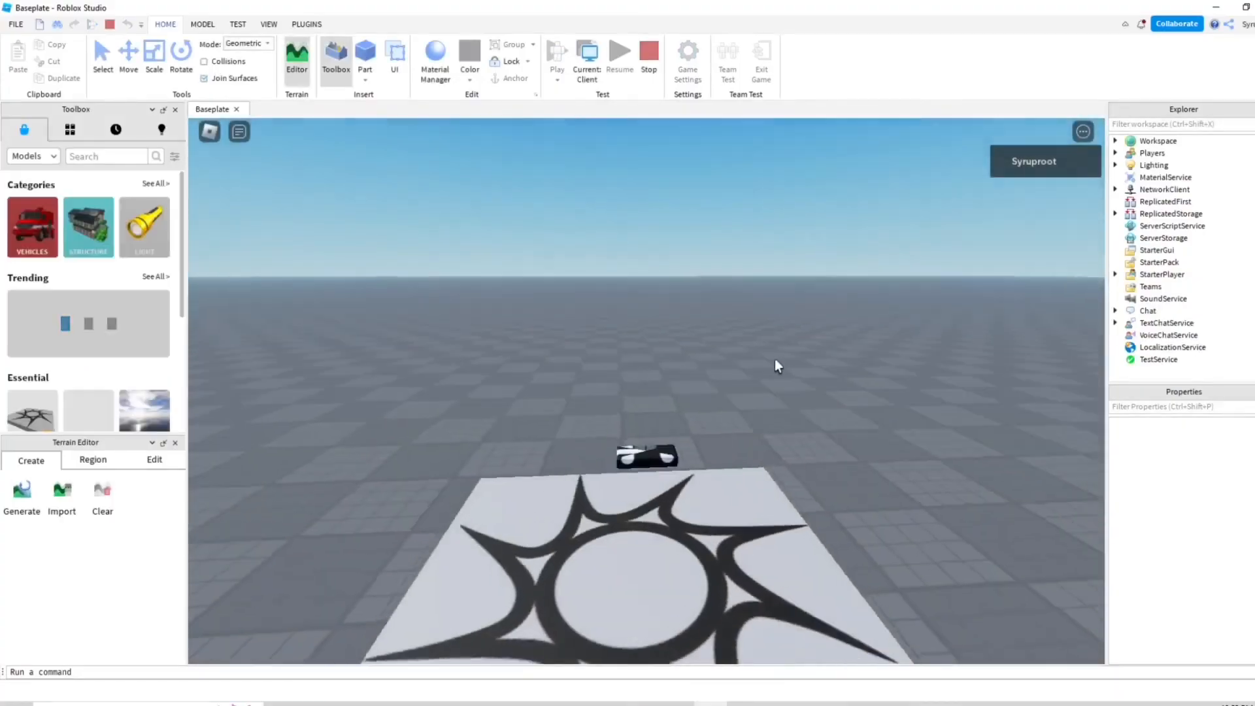